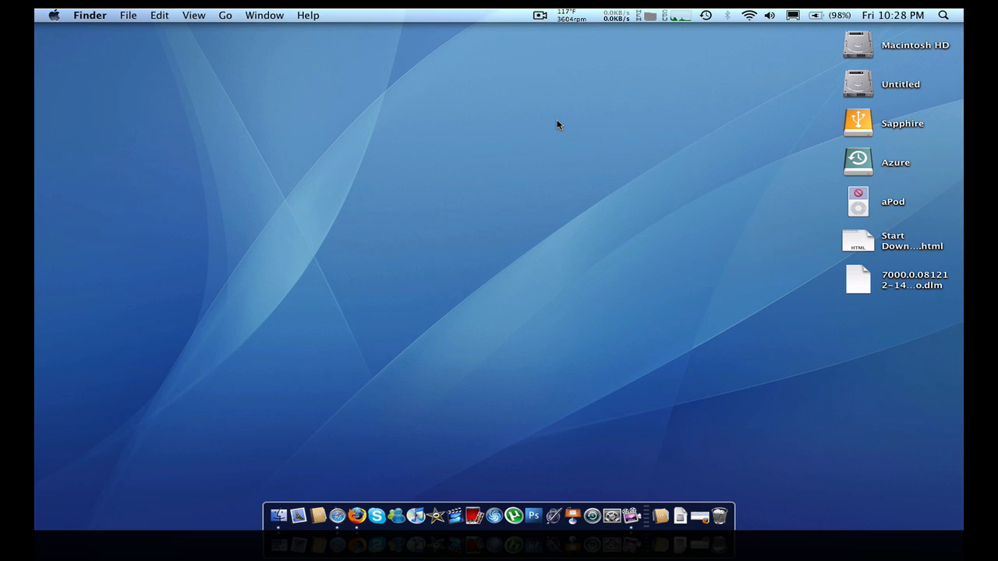
pyautogui.moveTo(570, 117)
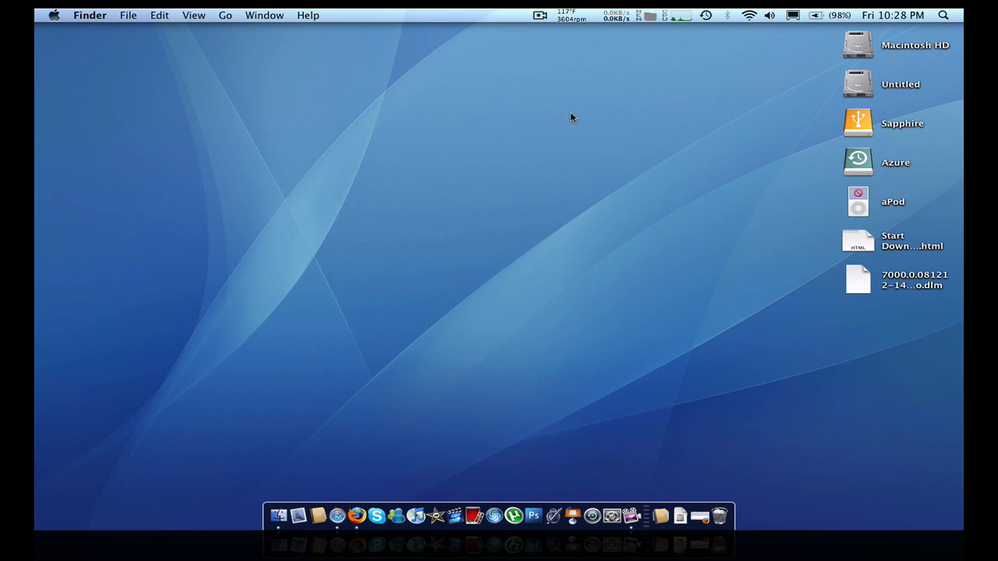
# - Check the default clock's options, then open the iStat menus pane in System Preferences
pyautogui.click(893, 16)
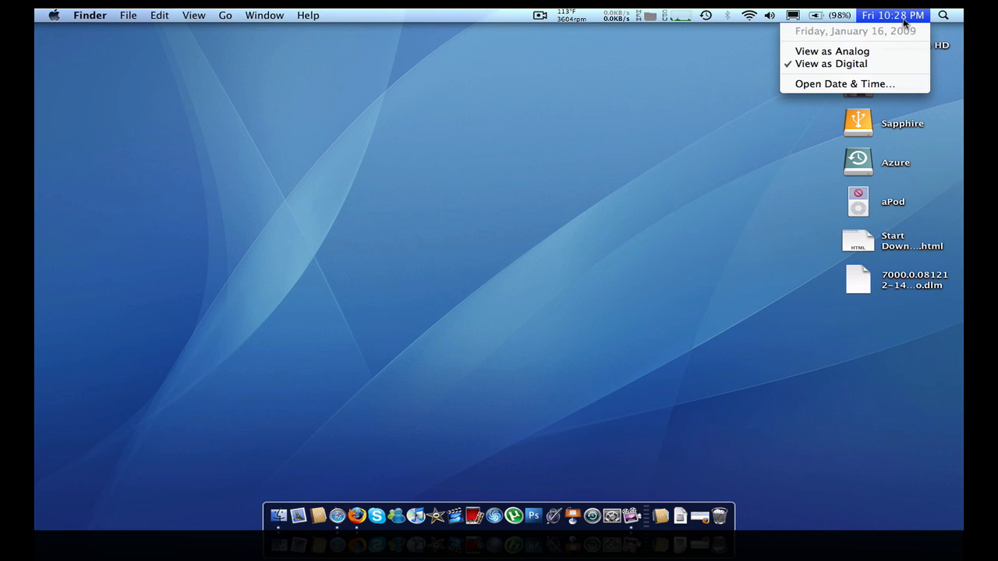
pyautogui.moveTo(873, 34)
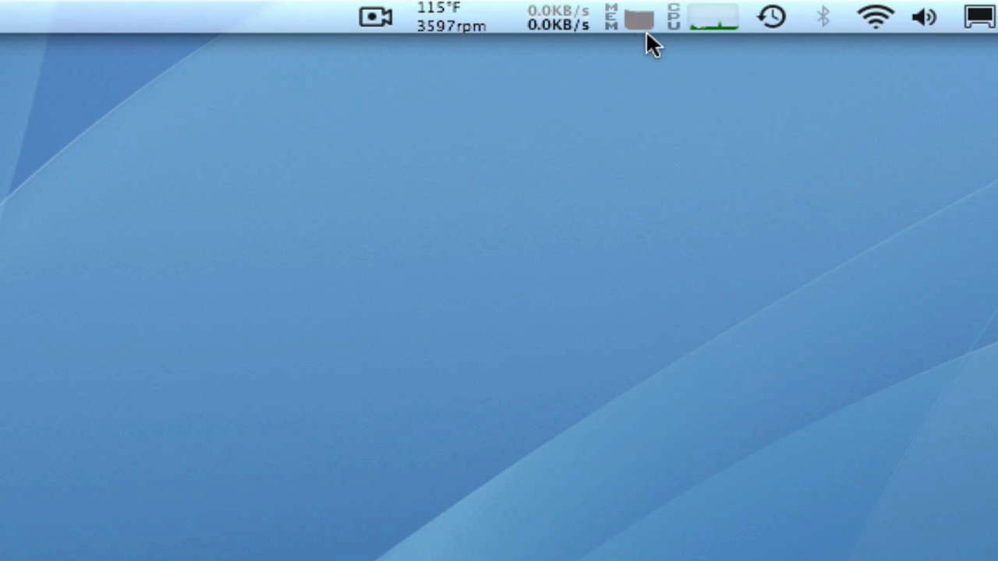
pyautogui.moveTo(703, 84)
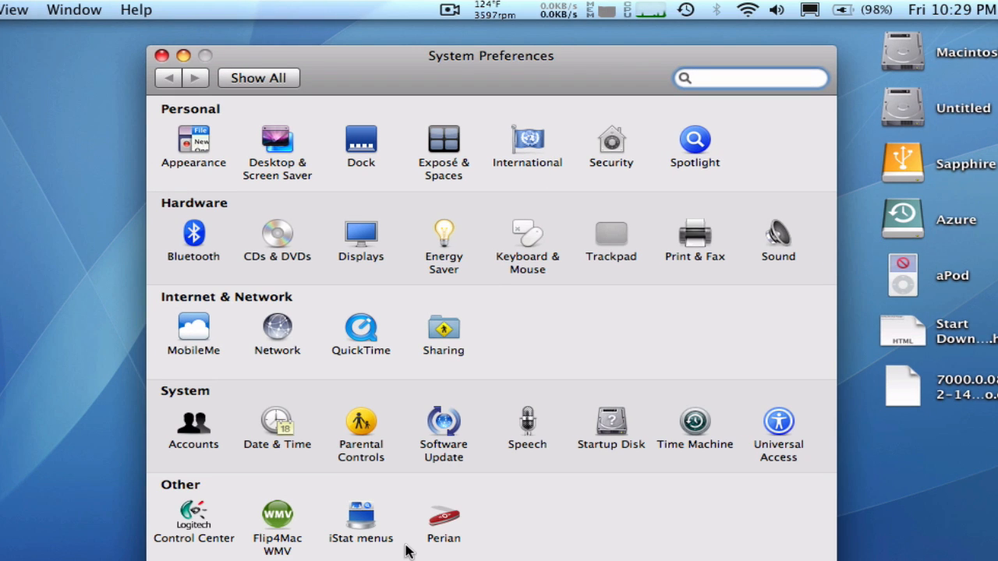
pyautogui.click(362, 518)
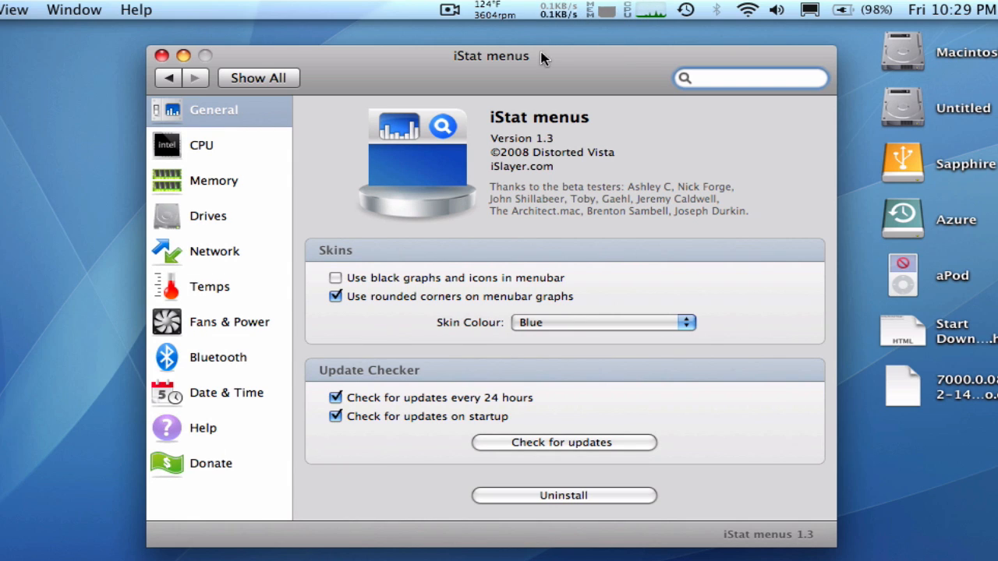
pyautogui.moveTo(246, 287)
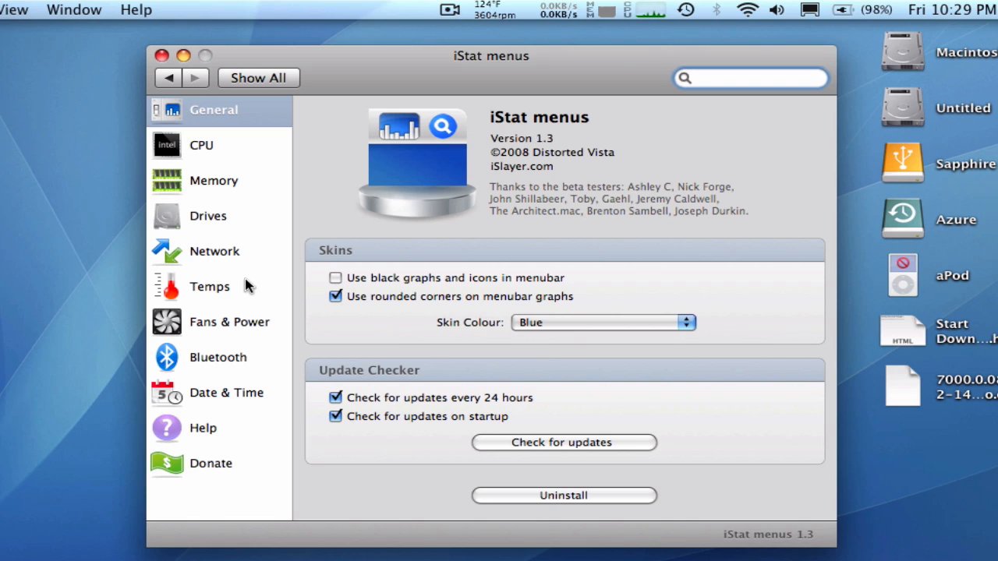
pyautogui.click(748, 78)
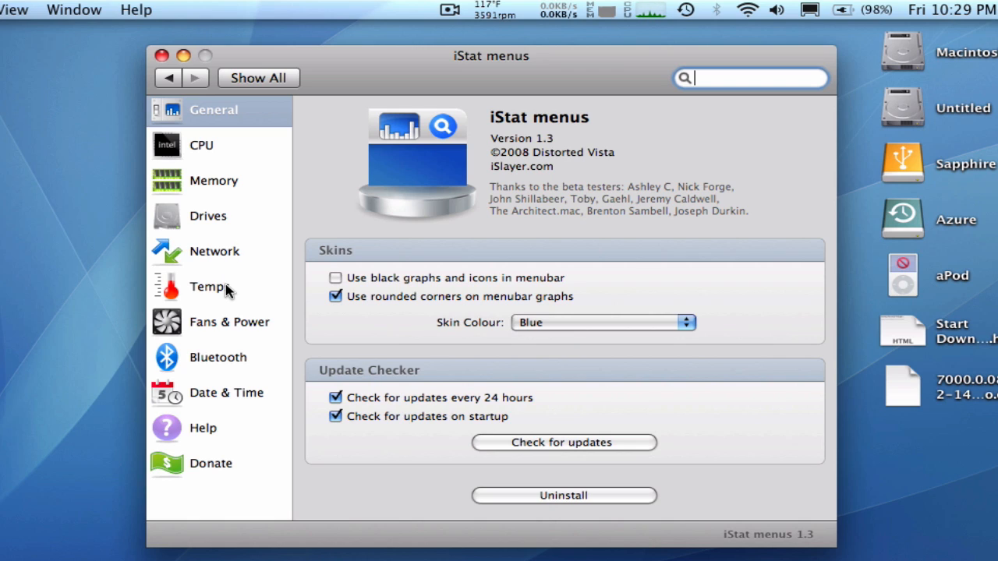
# - Enable Show Date & Time and set the menu bar text size to 14pt
pyautogui.click(226, 393)
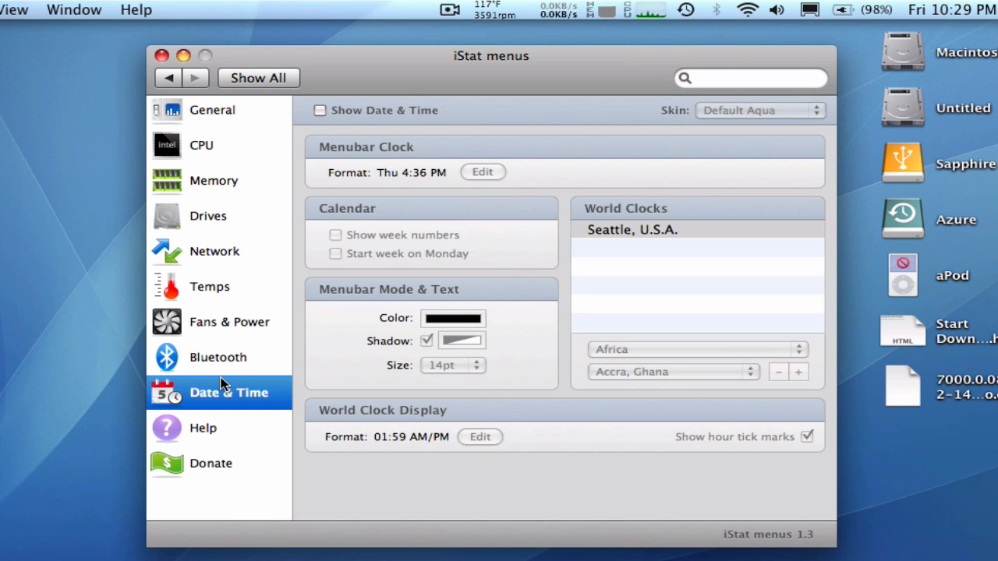
pyautogui.moveTo(379, 123)
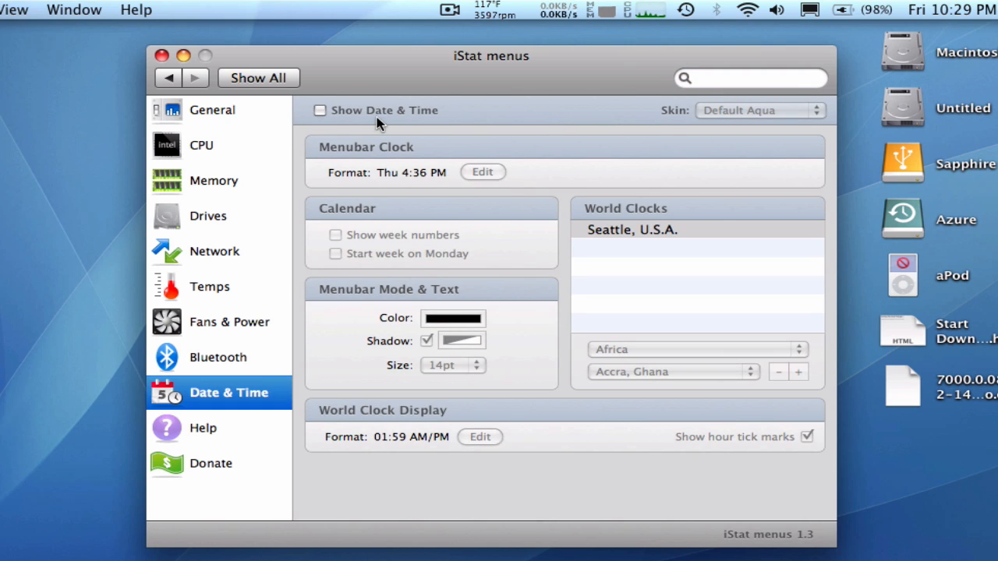
pyautogui.click(320, 109)
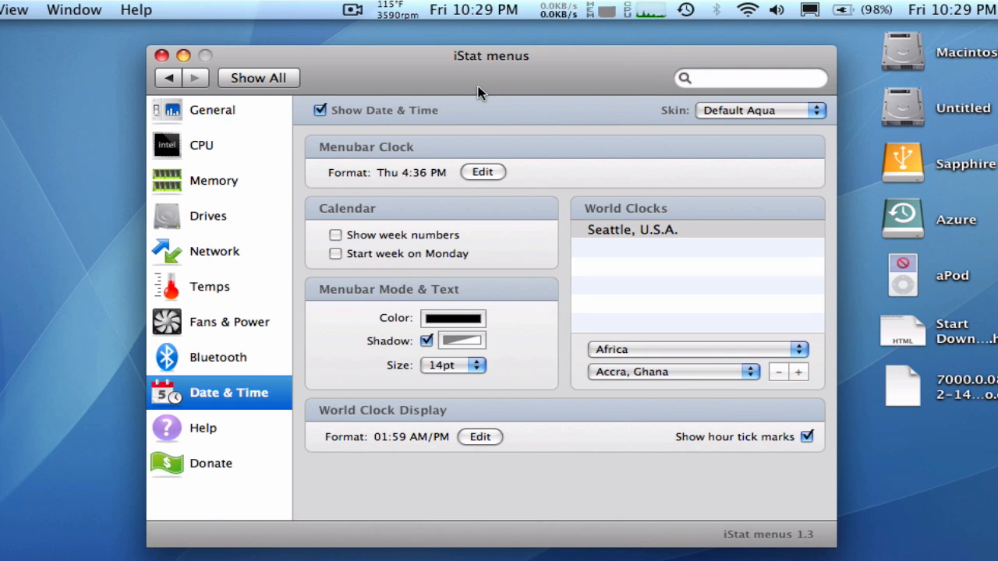
pyautogui.click(452, 365)
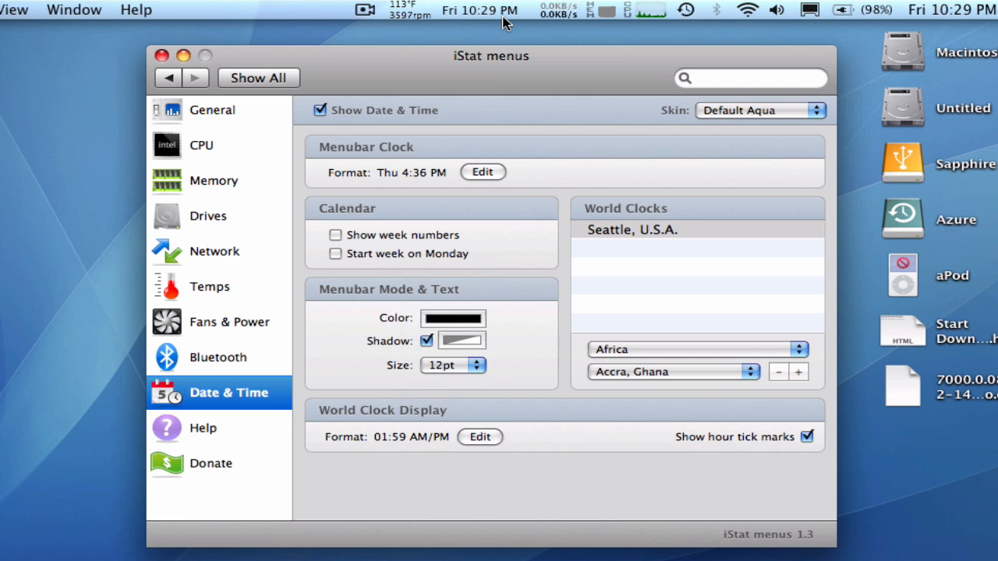
pyautogui.click(453, 365)
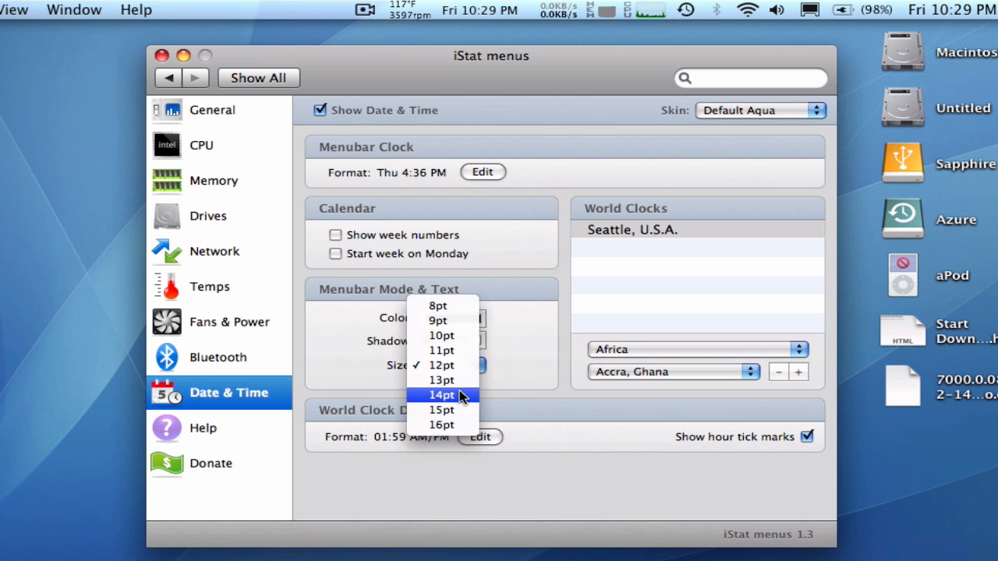
pyautogui.click(443, 395)
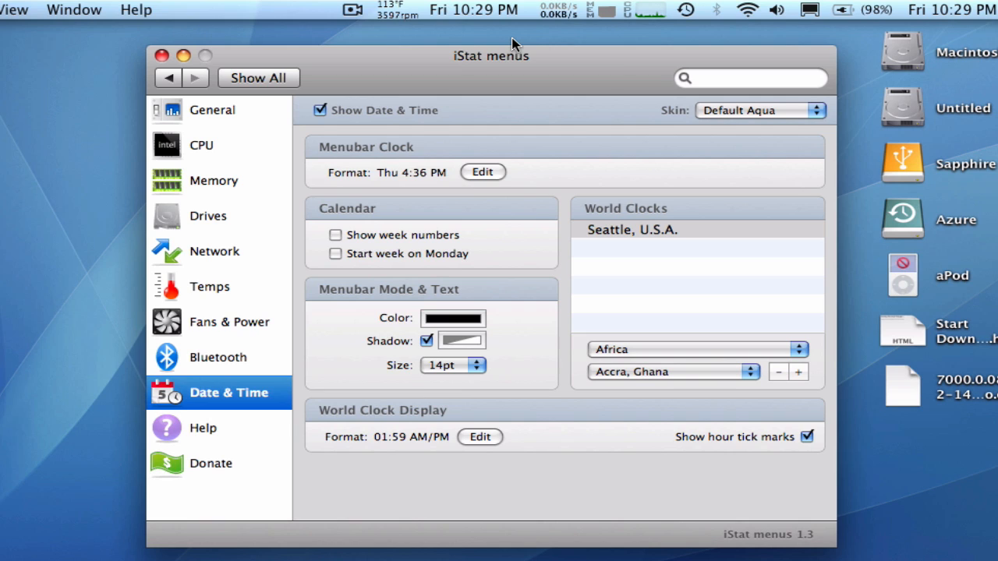
pyautogui.moveTo(703, 234)
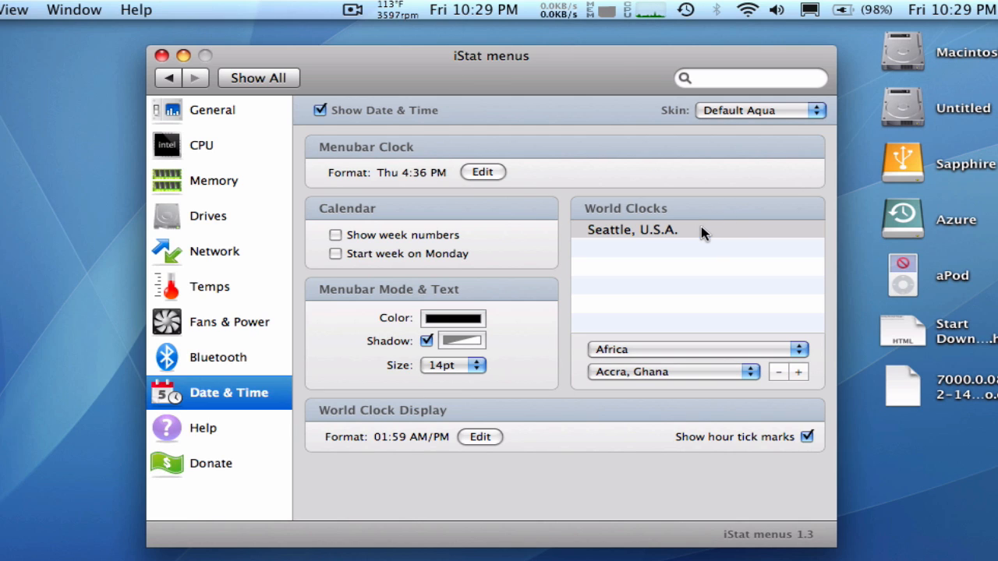
pyautogui.click(465, 10)
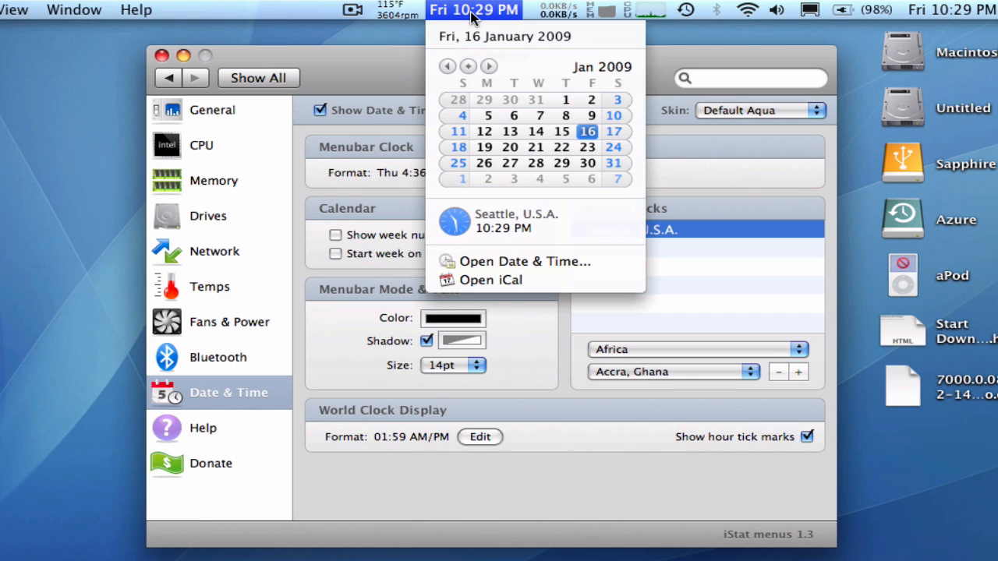
pyautogui.moveTo(533, 134)
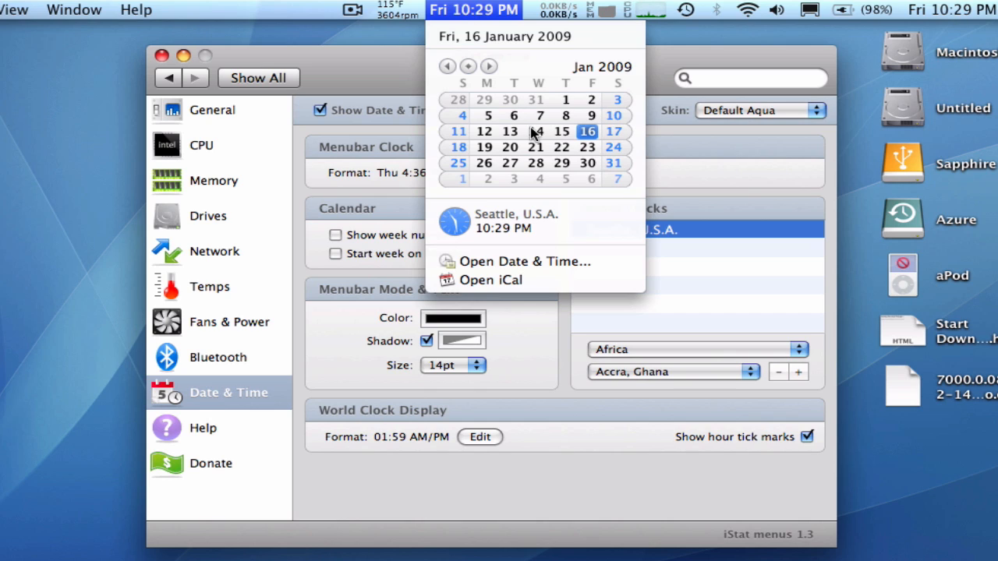
pyautogui.moveTo(543, 146)
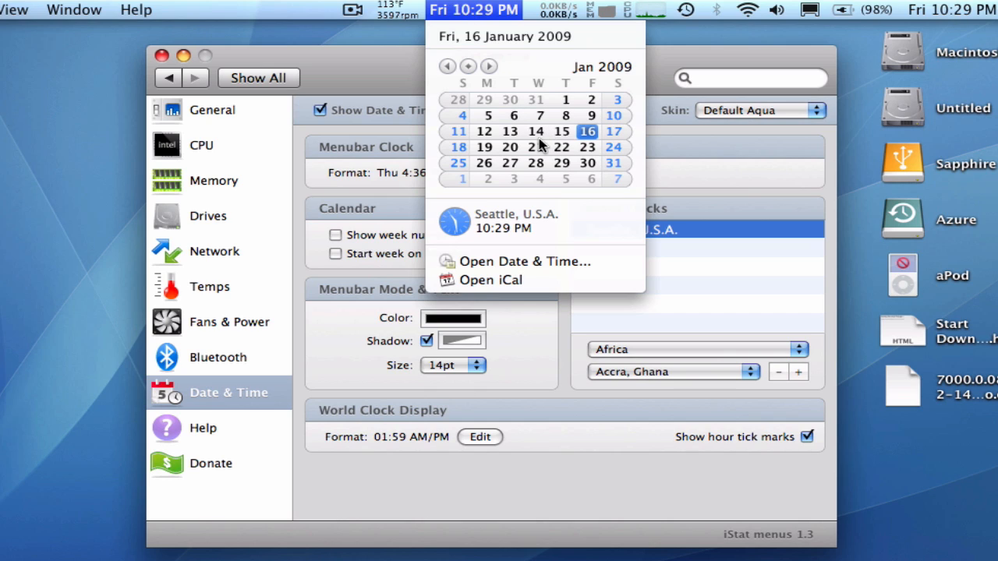
pyautogui.moveTo(536, 305)
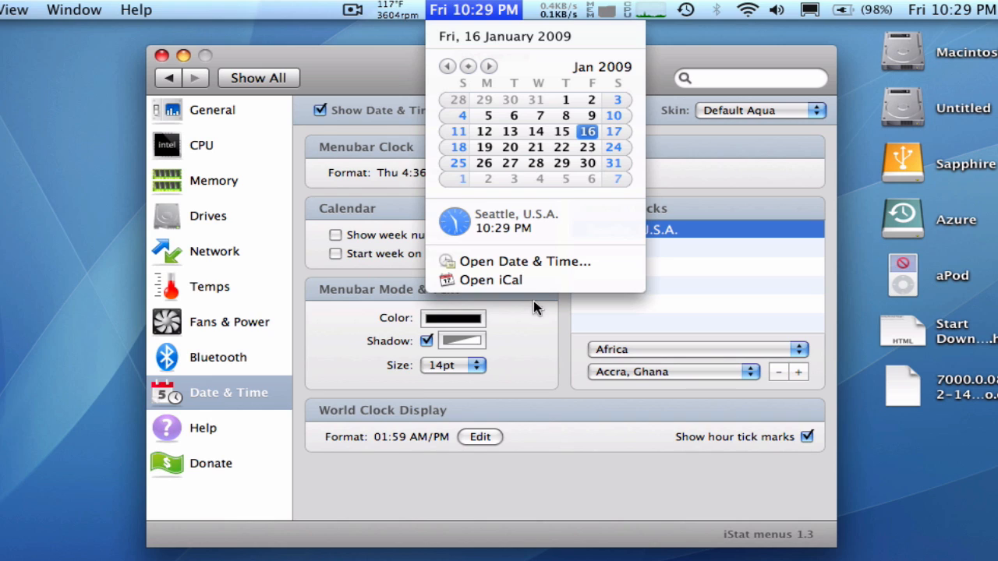
pyautogui.moveTo(542, 290)
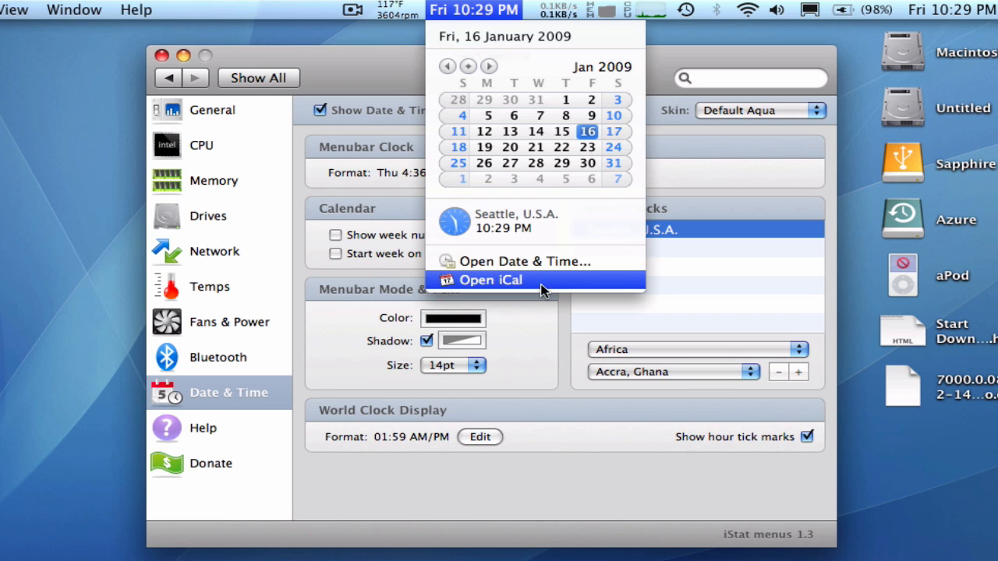
pyautogui.moveTo(574, 122)
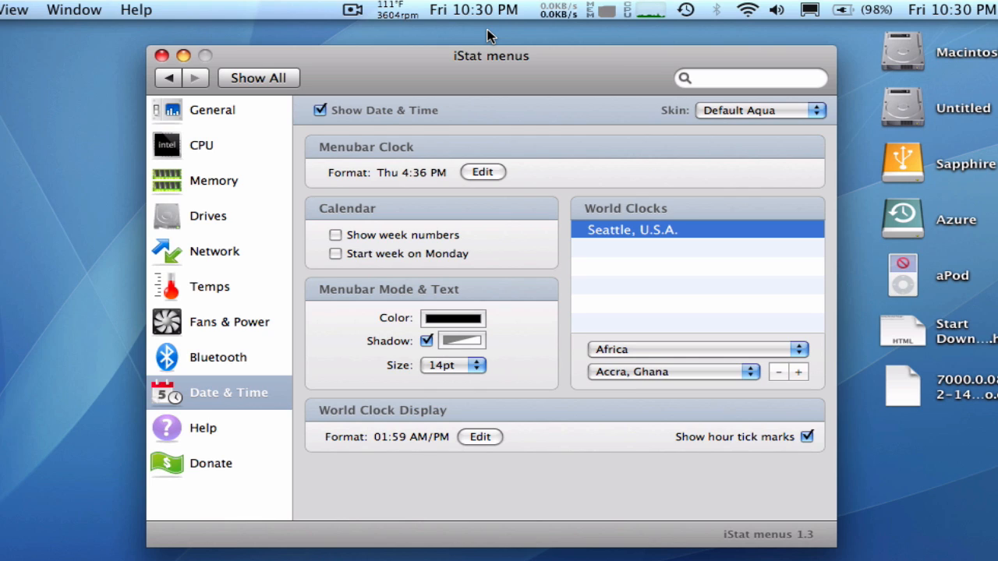
pyautogui.moveTo(580, 13)
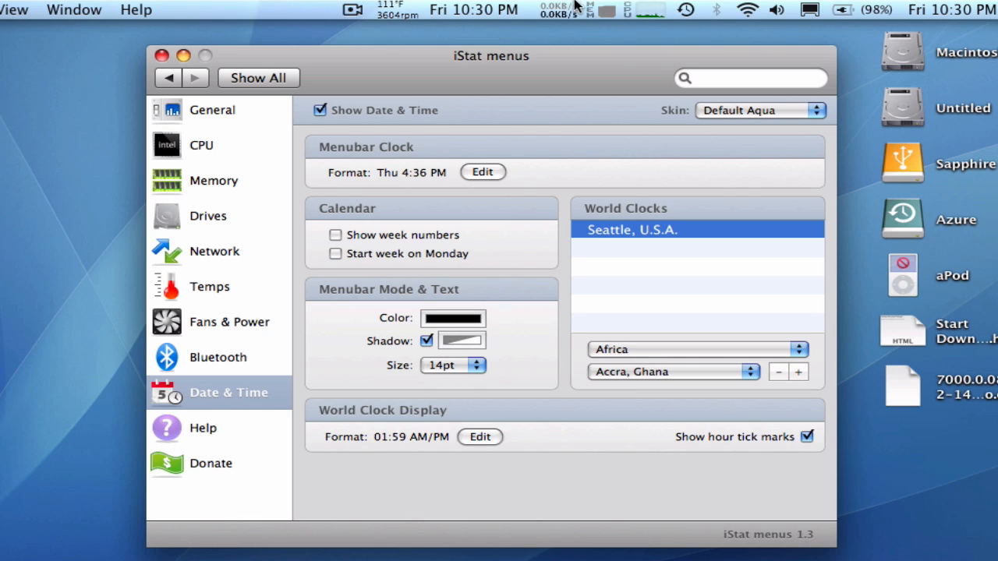
pyautogui.moveTo(517, 31)
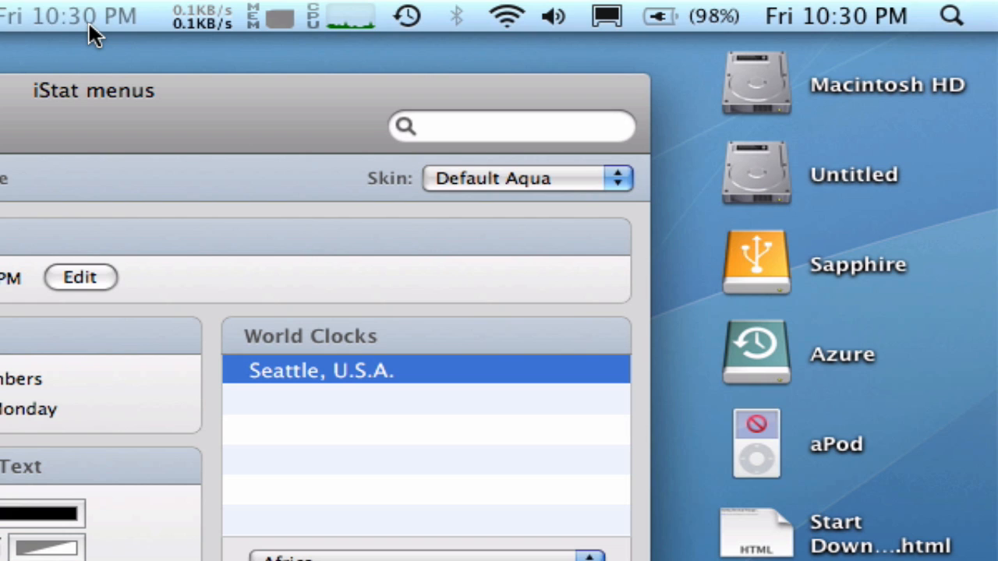
pyautogui.moveTo(698, 15)
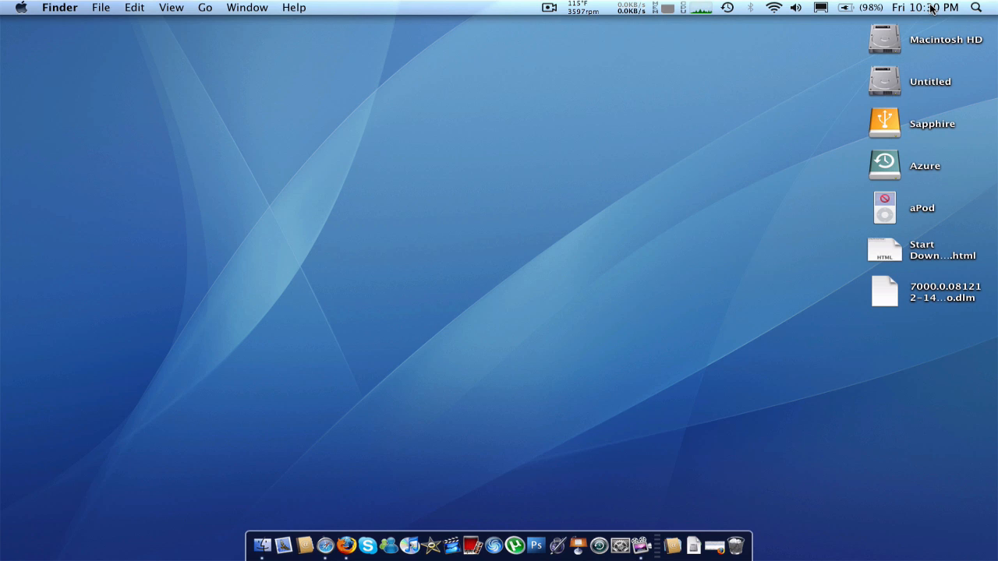
# - Show the January 2009 calendar from the remaining iStat menu bar clock
pyautogui.click(918, 9)
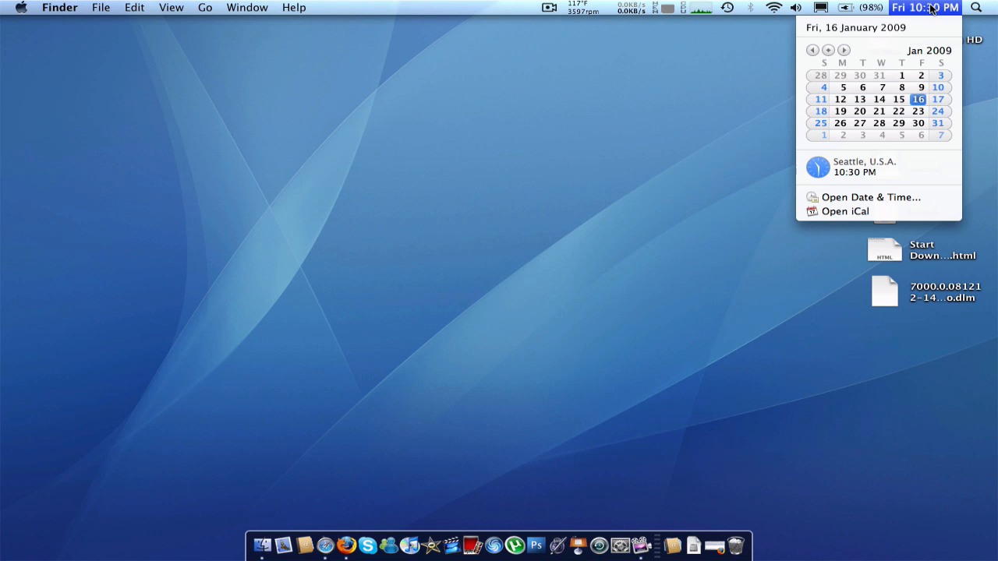